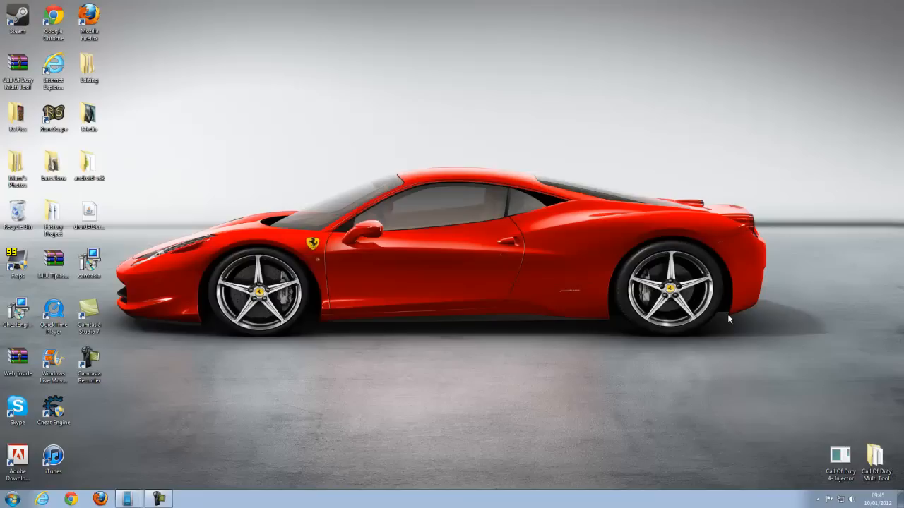
mouse_move(556, 346)
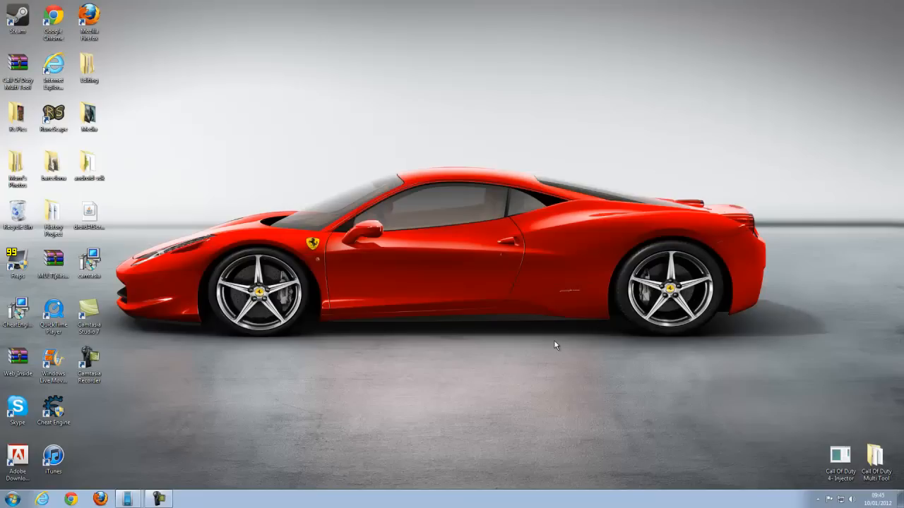
mouse_move(538, 360)
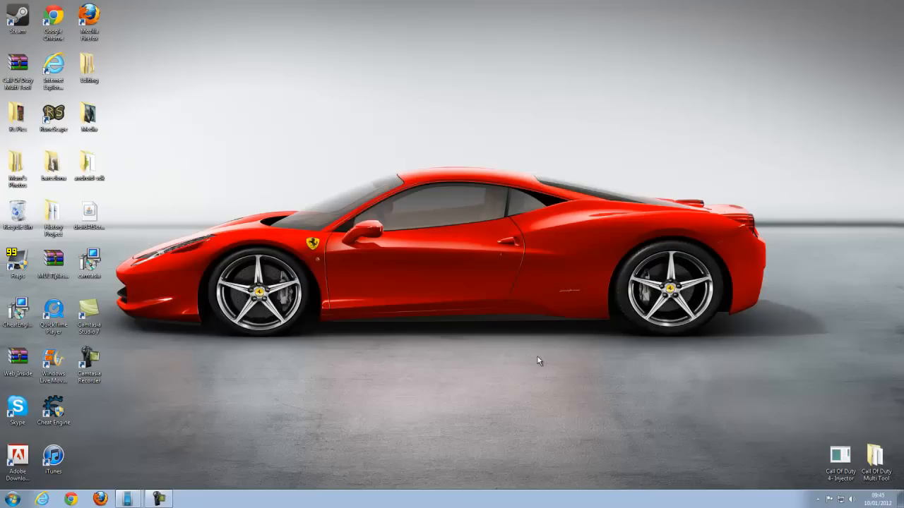
mouse_move(124, 446)
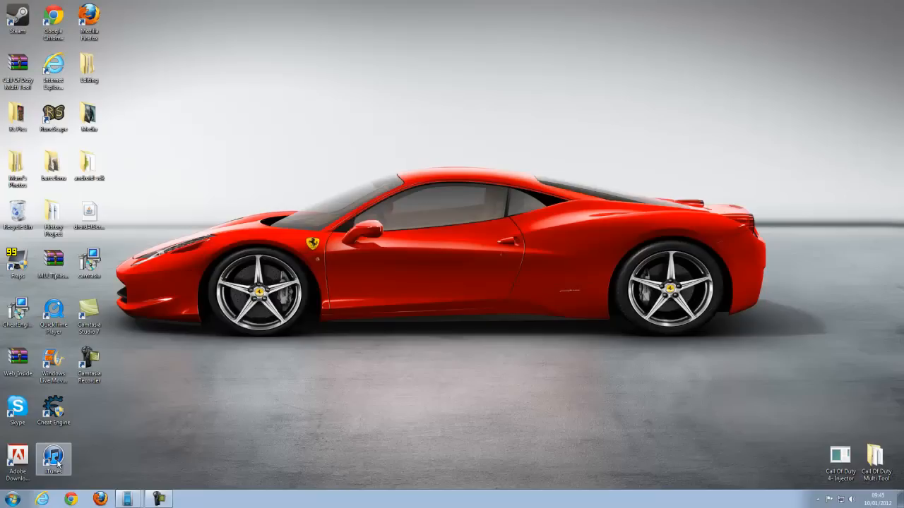
mouse_move(85, 452)
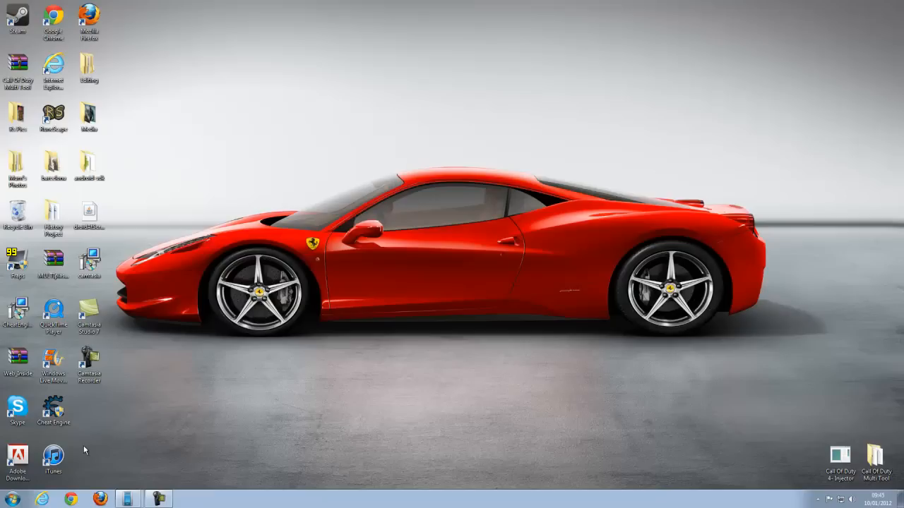
mouse_move(113, 480)
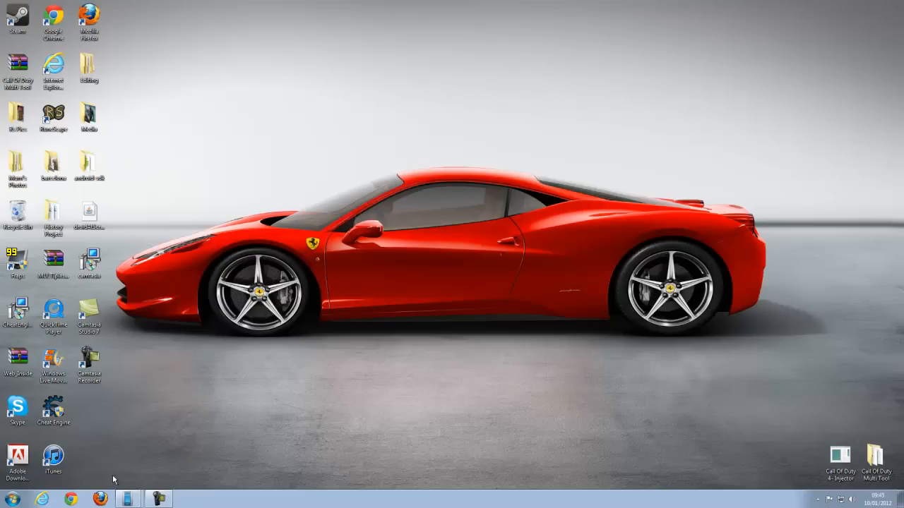
mouse_move(215, 470)
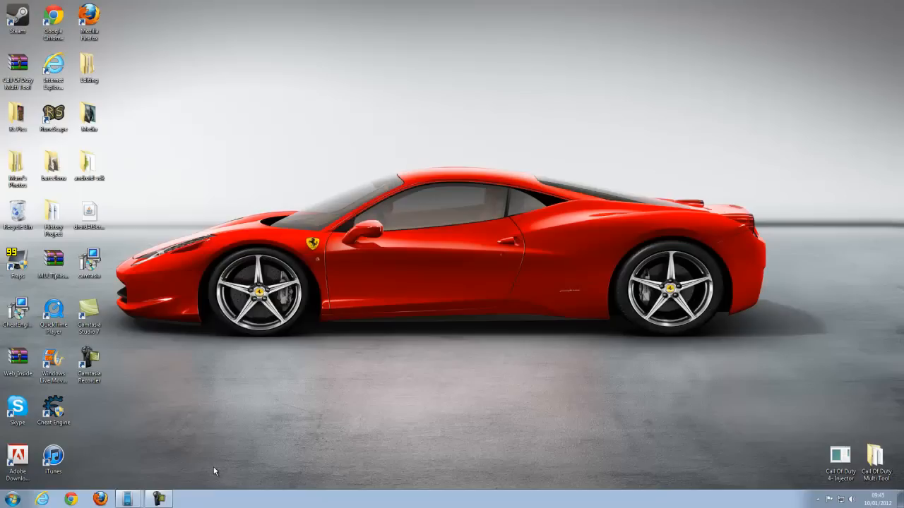
mouse_move(189, 485)
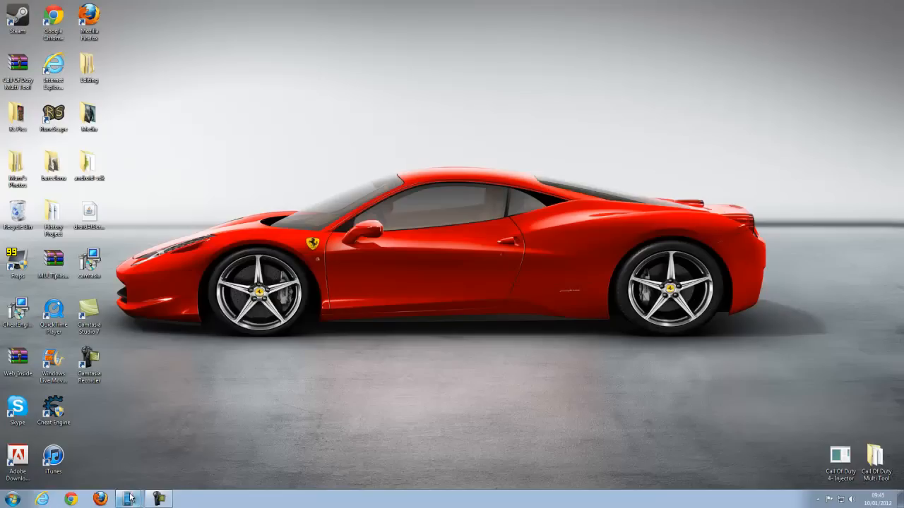
- On the mirrored phone, set the default Connect to PC type to Disk drive
left_click(128, 499)
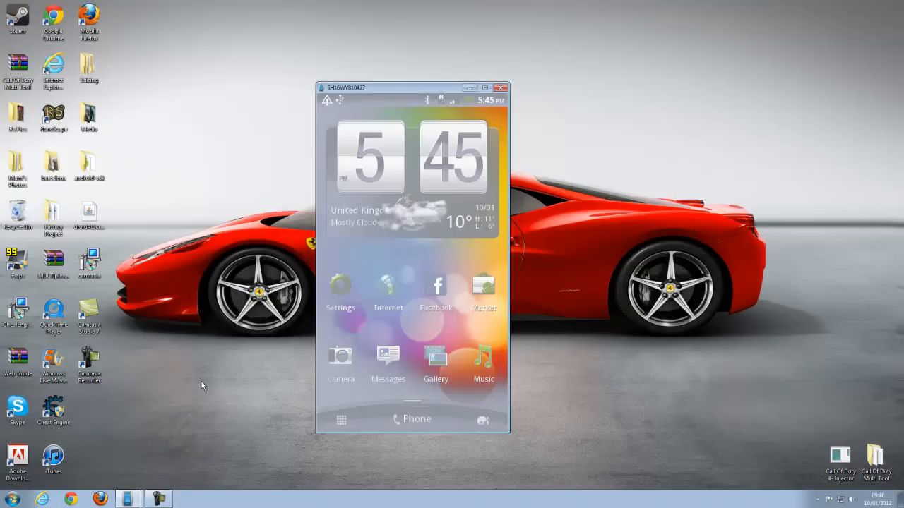
left_click(341, 290)
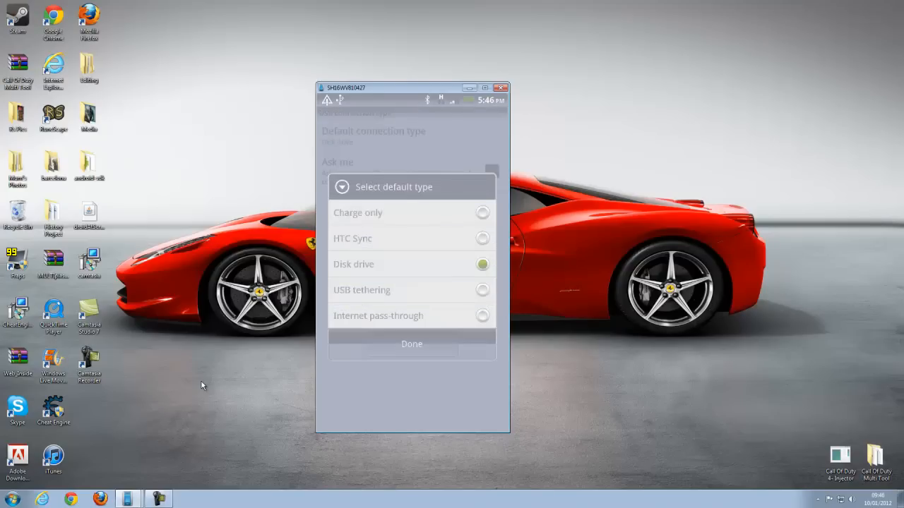
left_click(411, 344)
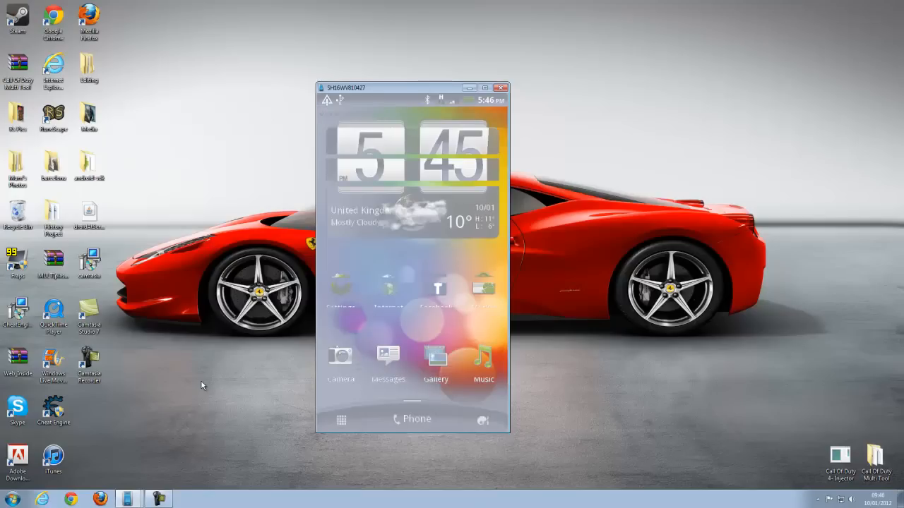
- Mount the phone as a disk drive from the USB connection notification
left_click_drag(413, 100, 413, 283)
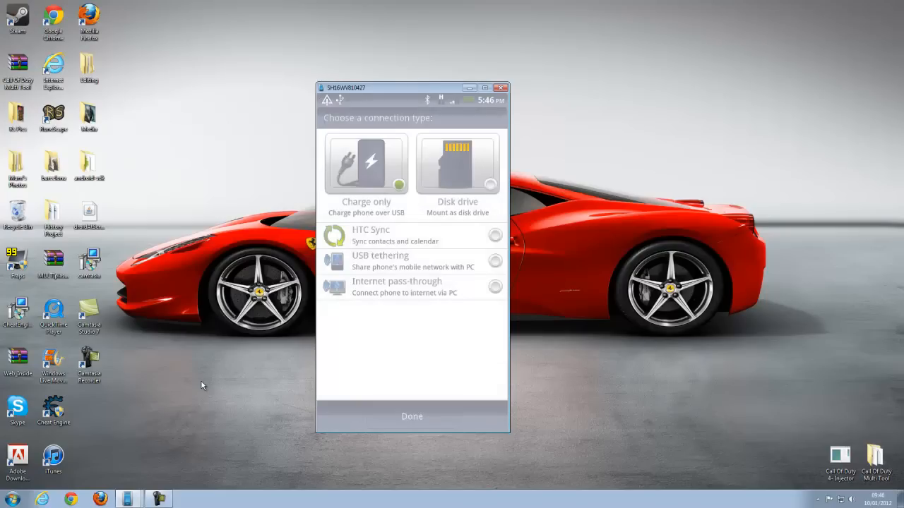
left_click(458, 165)
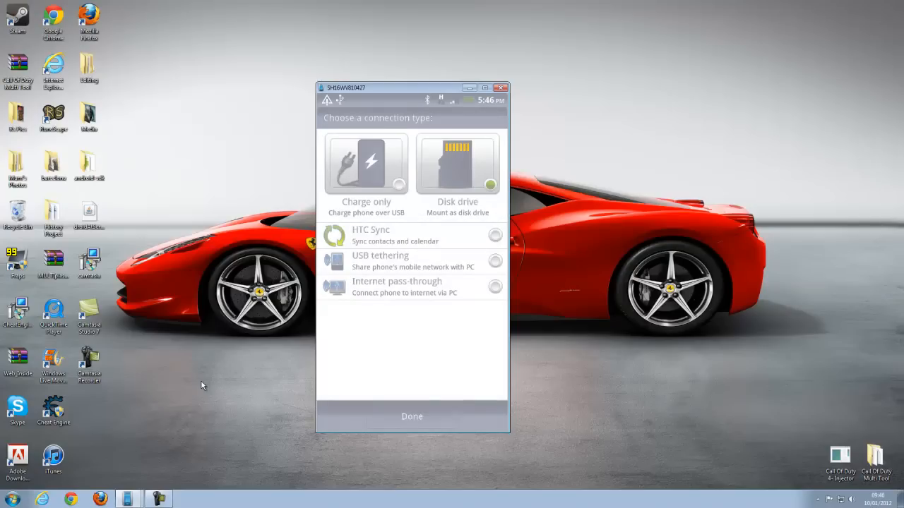
left_click(412, 416)
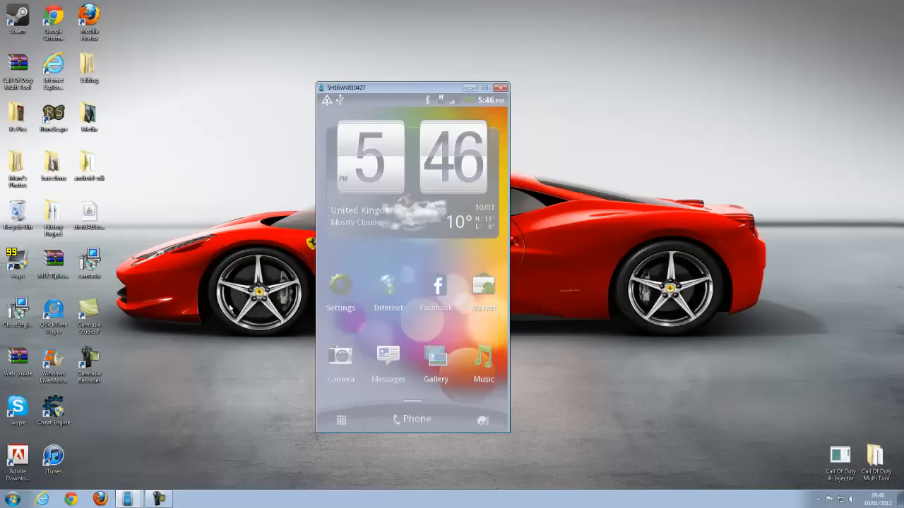
mouse_move(438, 124)
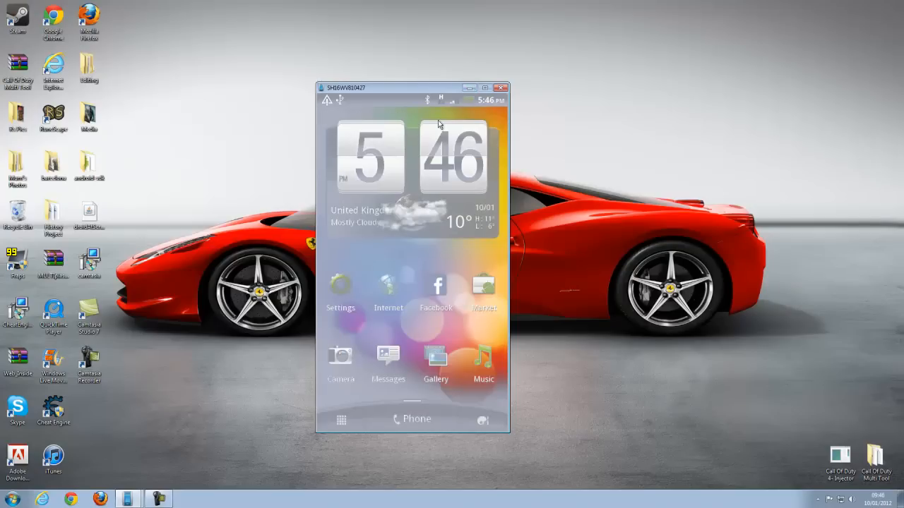
left_click(6, 498)
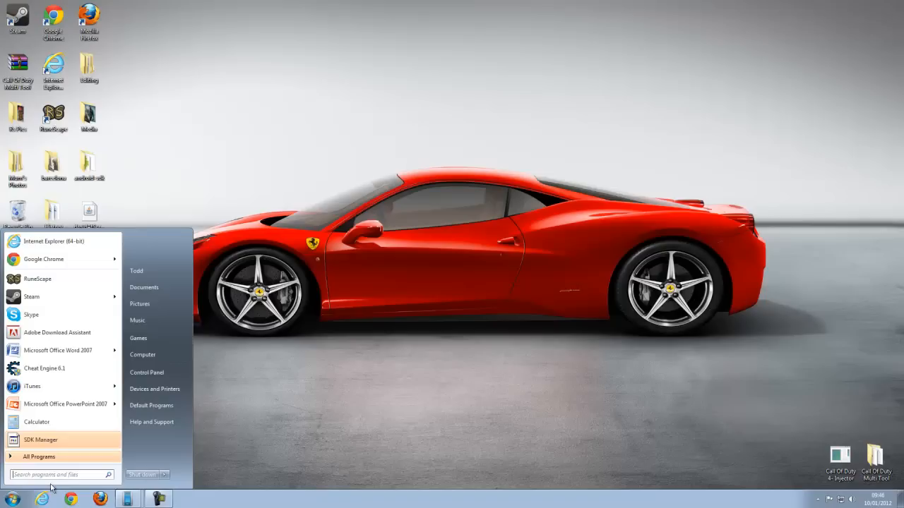
- Open Removable Disk (J:) from Computer, continuing without scanning
left_click(142, 354)
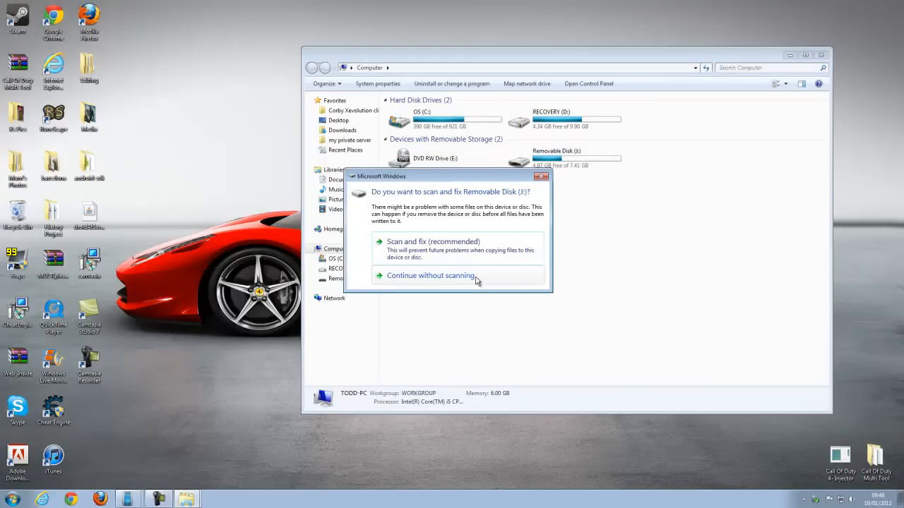
left_click(430, 276)
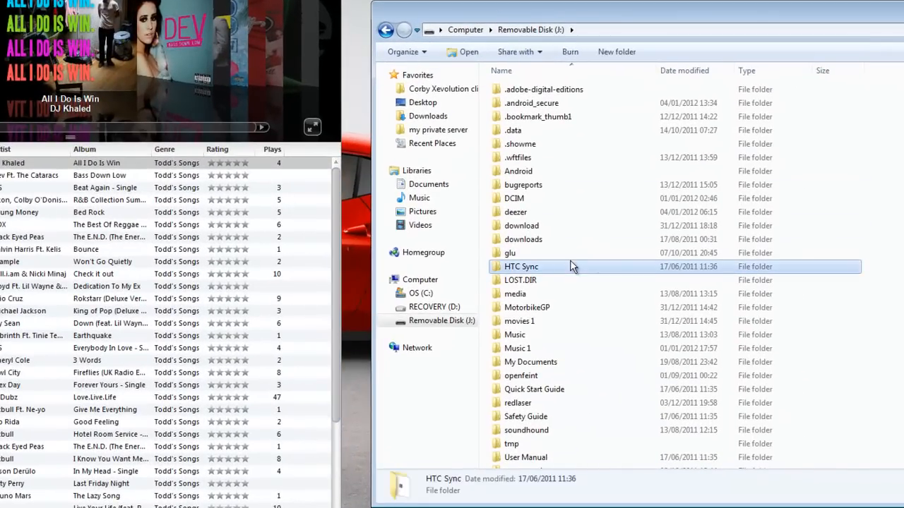
mouse_move(537, 300)
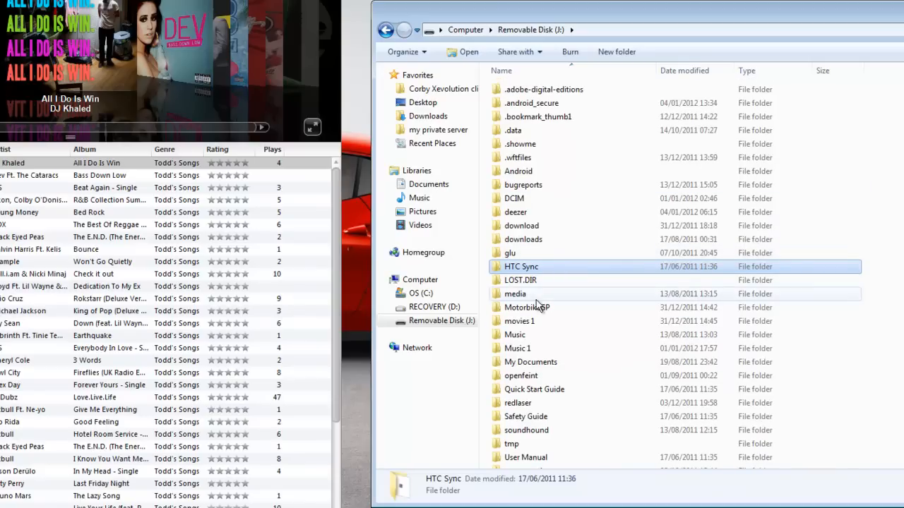
mouse_move(535, 347)
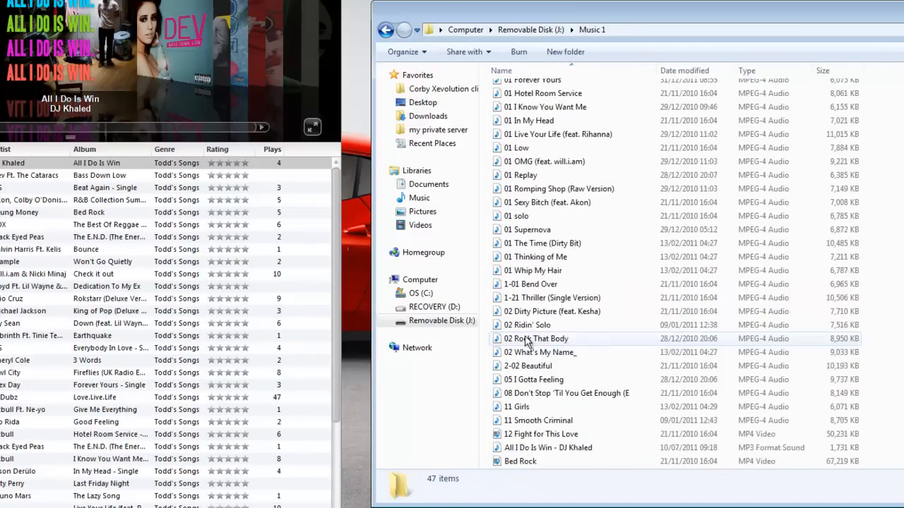
scroll("down", 3)
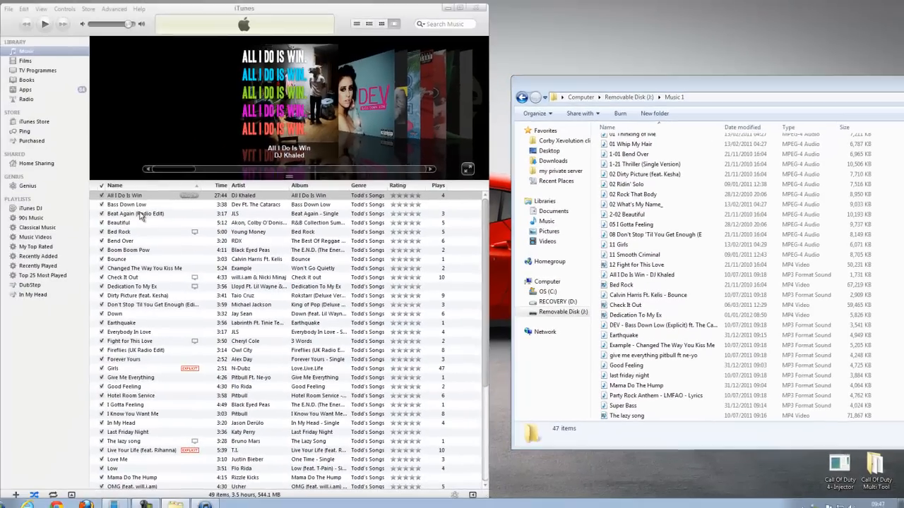
double_click(127, 214)
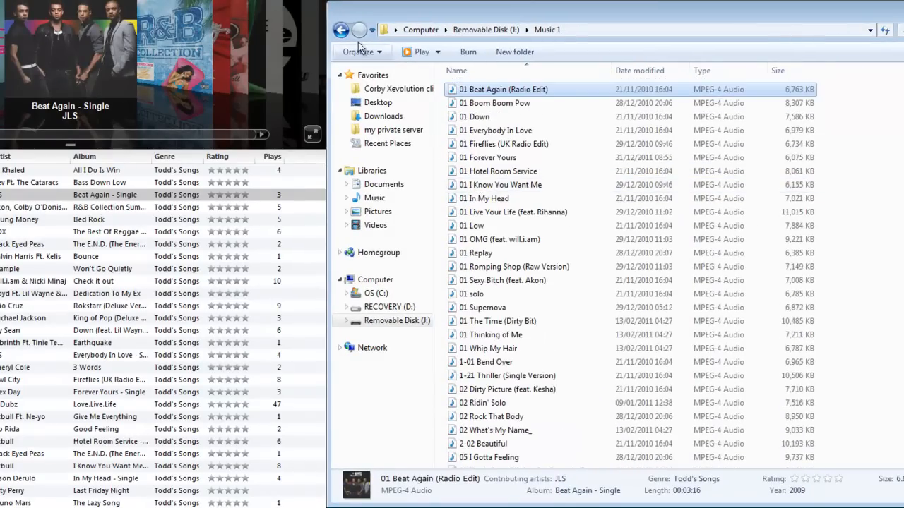
left_click(341, 30)
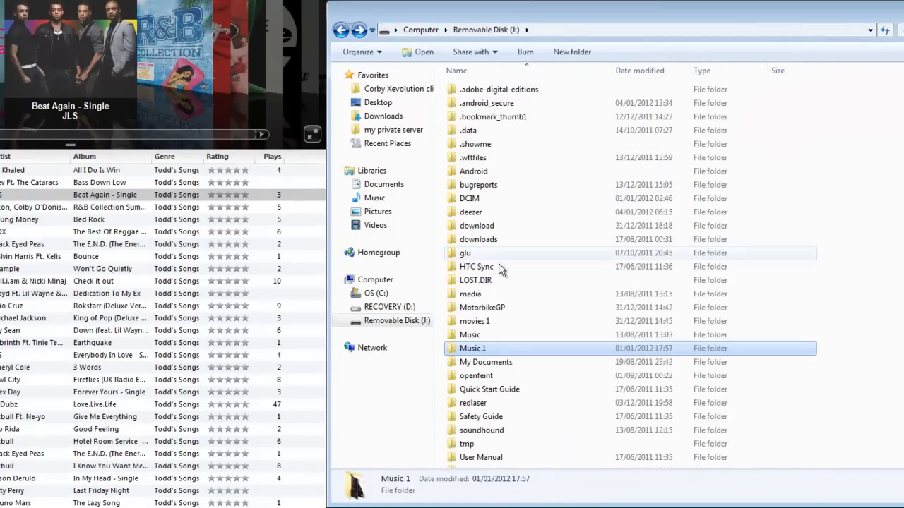
double_click(474, 321)
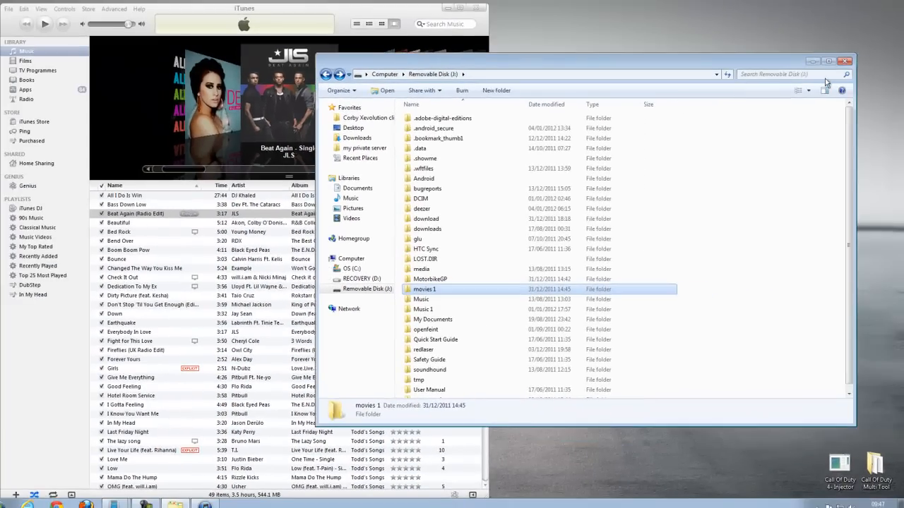
- Close the Removable Disk Explorer window, leaving iTunes open
left_click(846, 60)
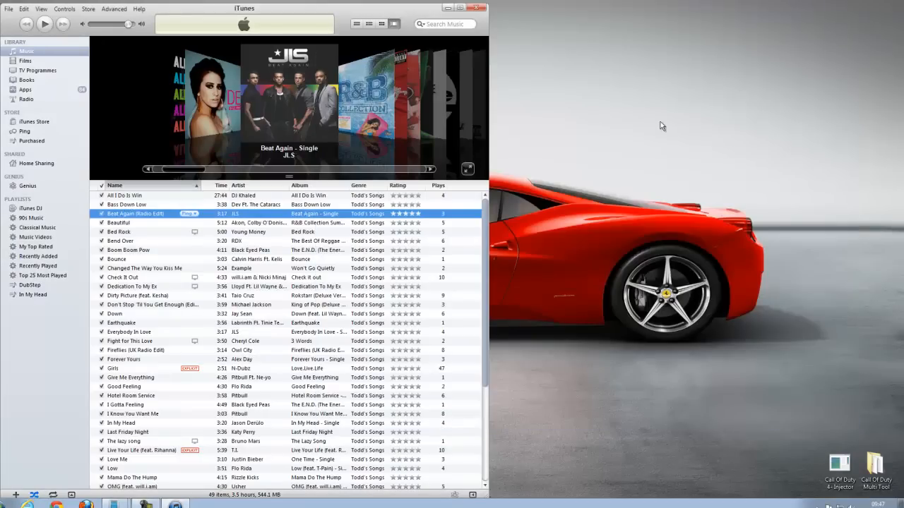
left_click(462, 8)
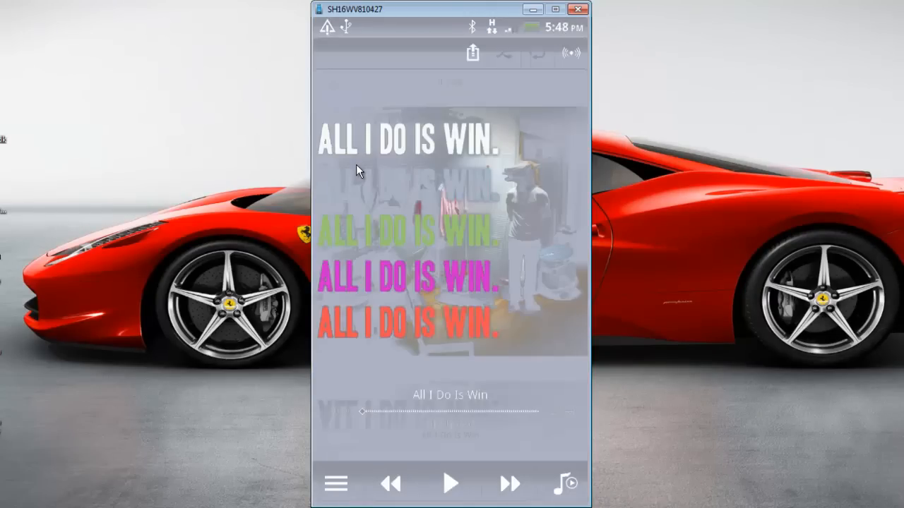
- Show the phone's My library song list and scroll down to titles like Whip My Hair
left_click(336, 484)
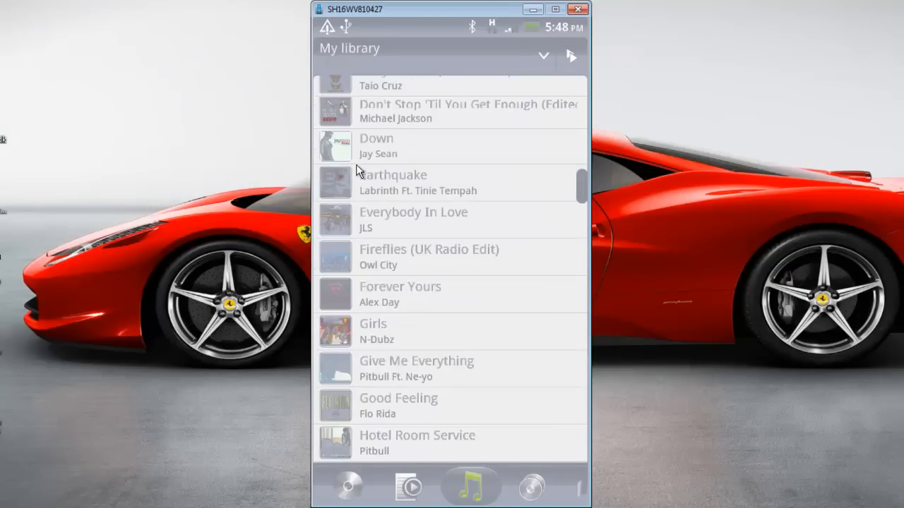
scroll("down", 3)
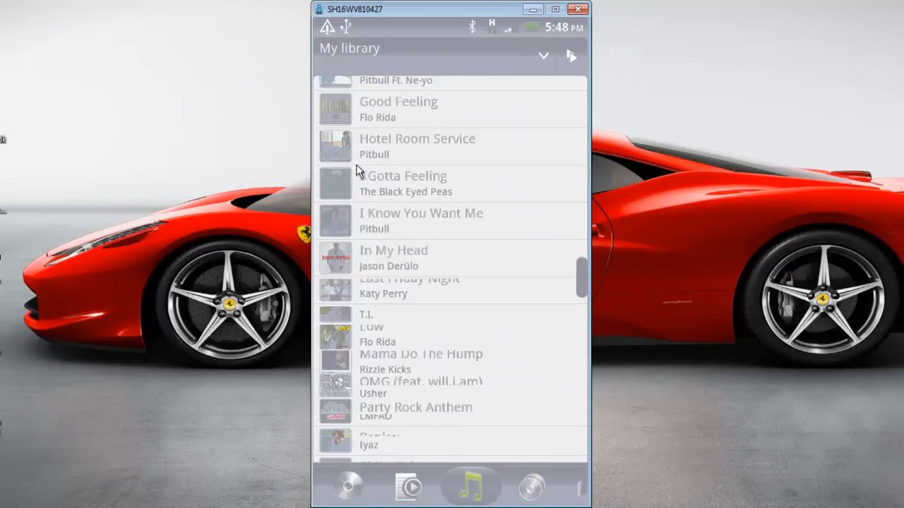
scroll("down", 3)
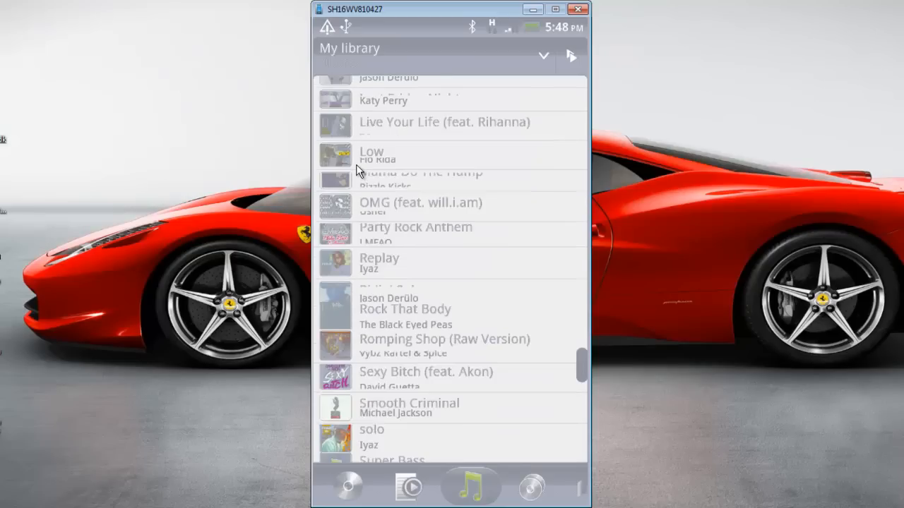
scroll("down", 3)
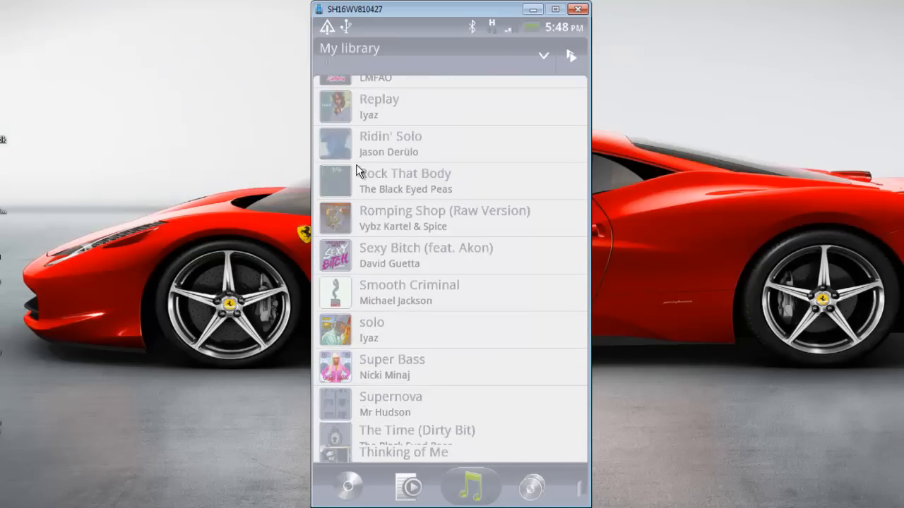
scroll("down", 3)
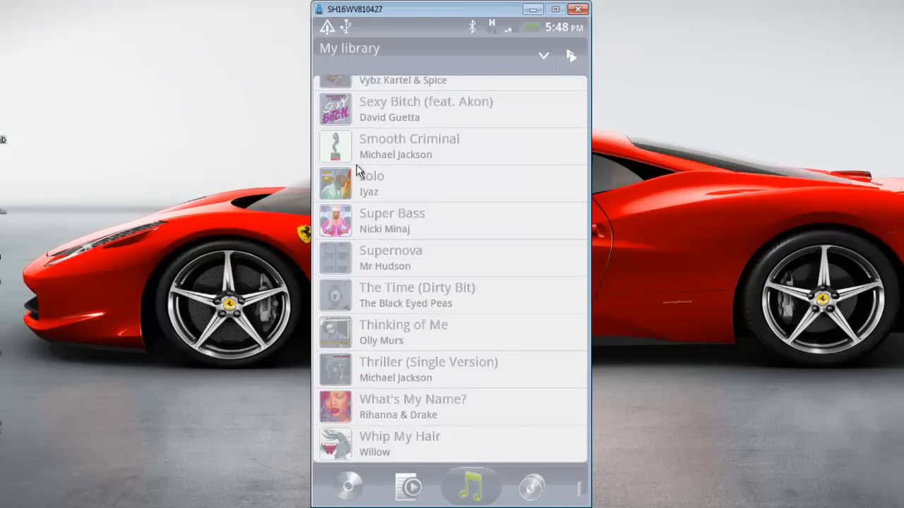